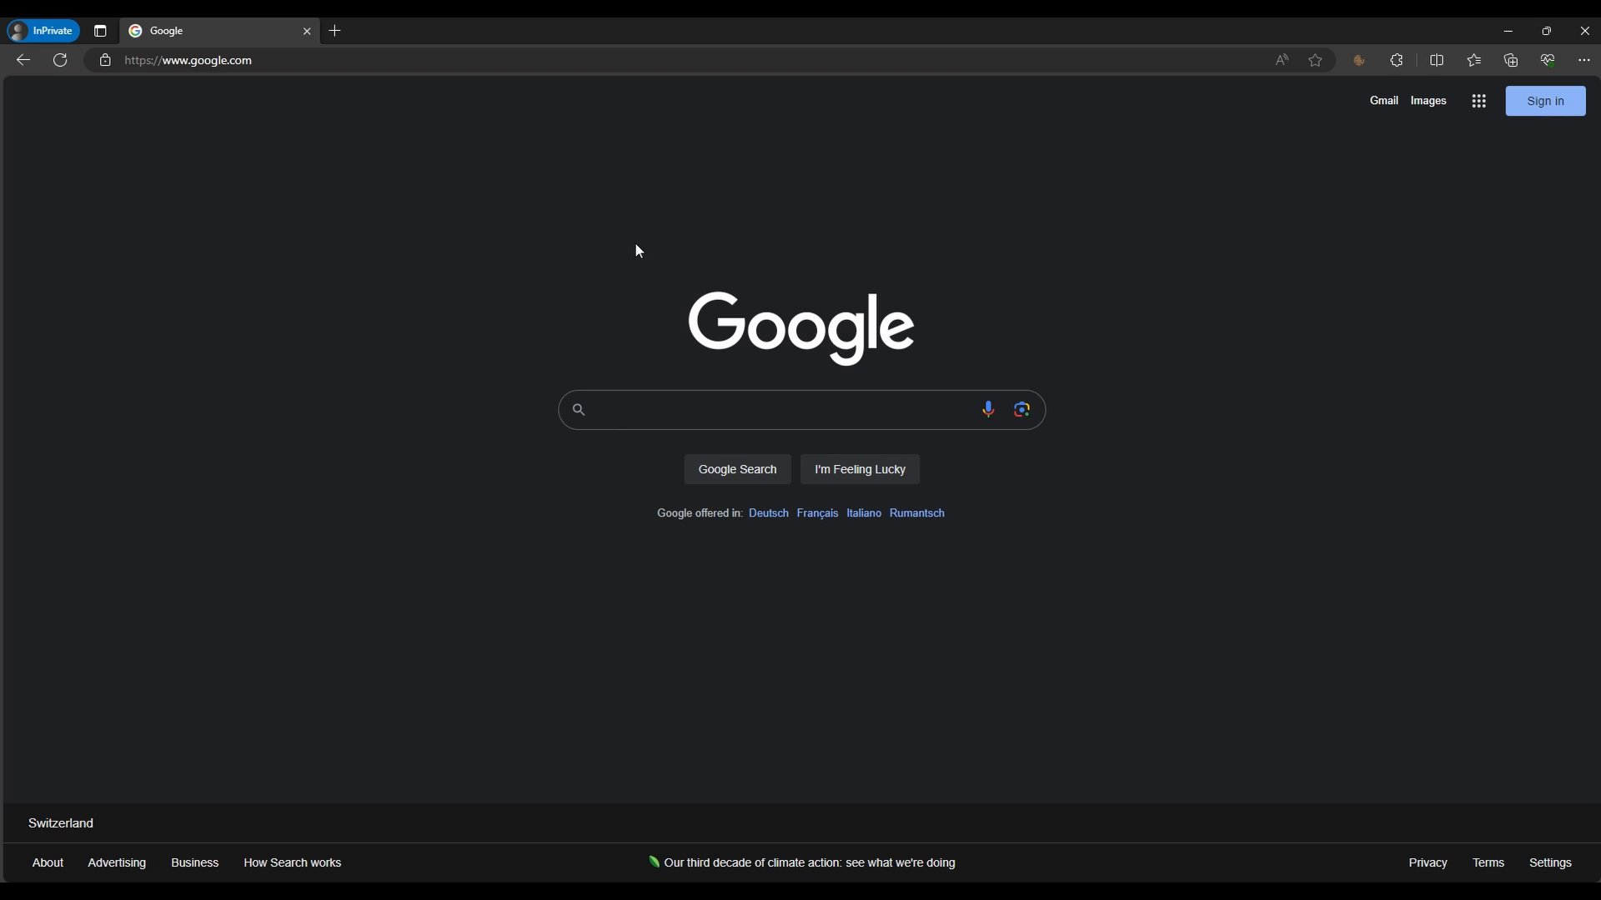
Search Google for 'sora ai' to bring up OpenAI's Sora page in the results
click(716, 411)
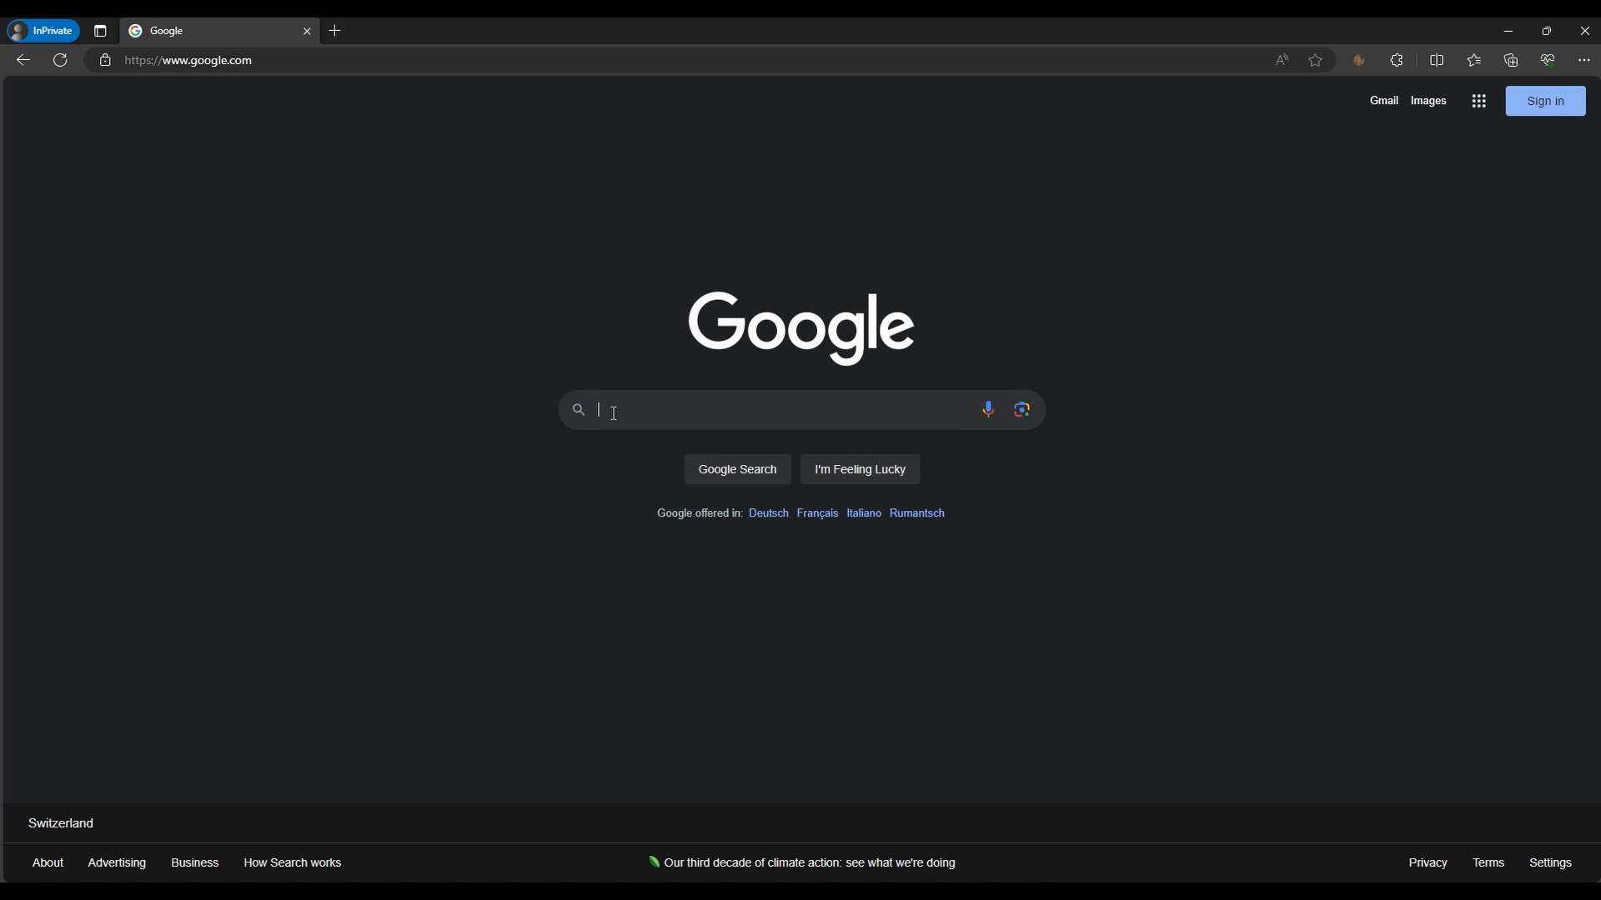
text(sora ai)
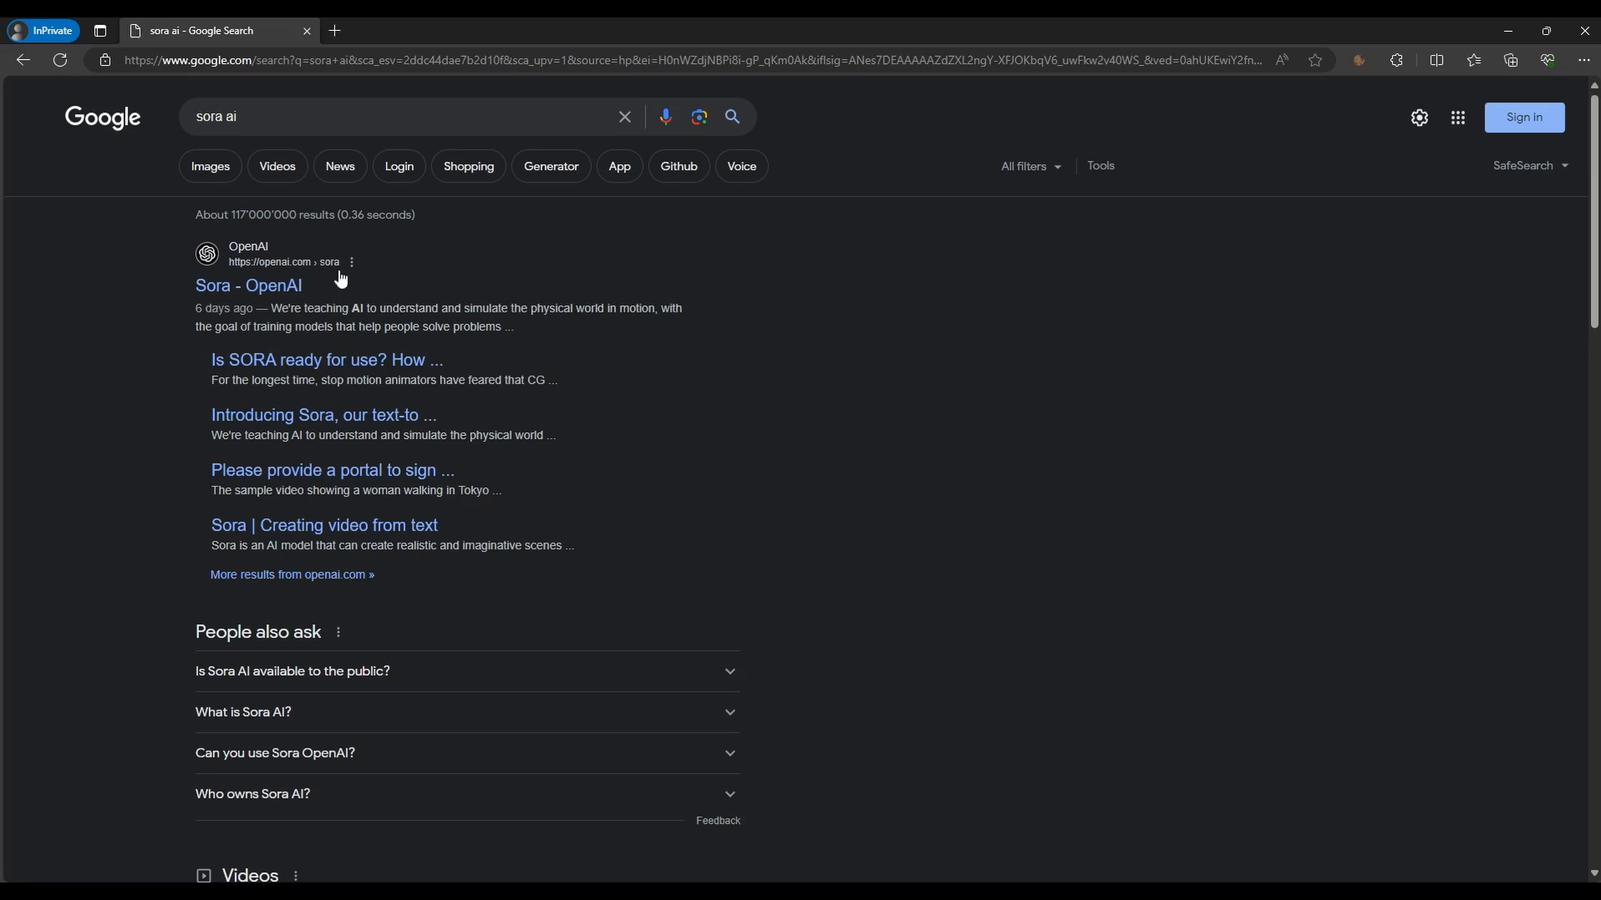
Open the 'Sora - OpenAI' result and scroll to the first sample videos
click(247, 287)
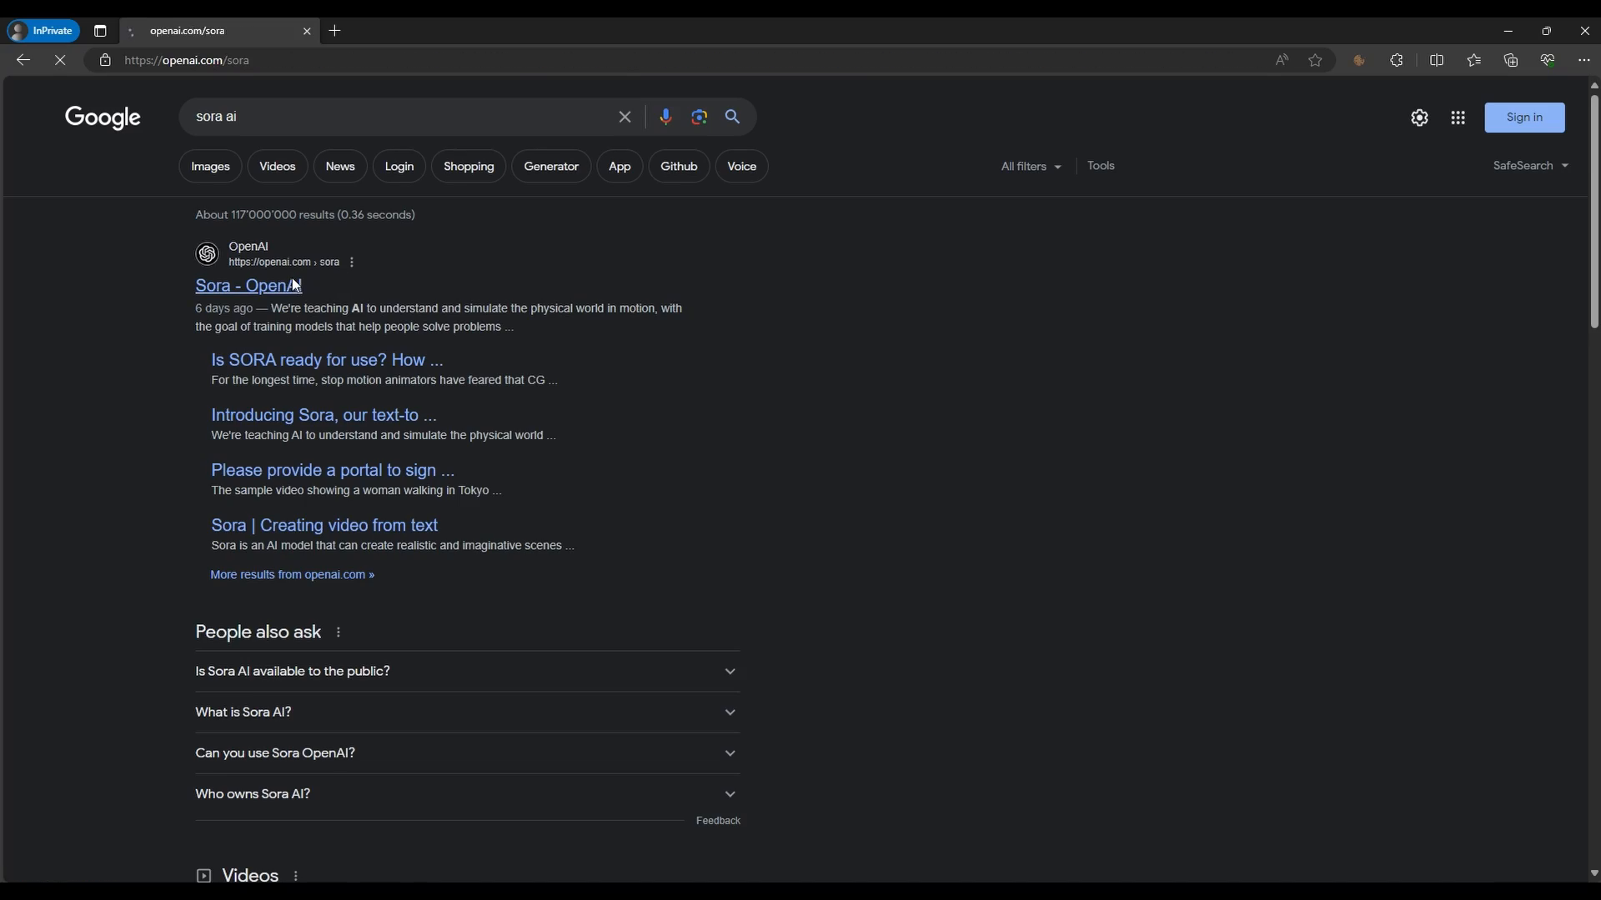
click(233, 286)
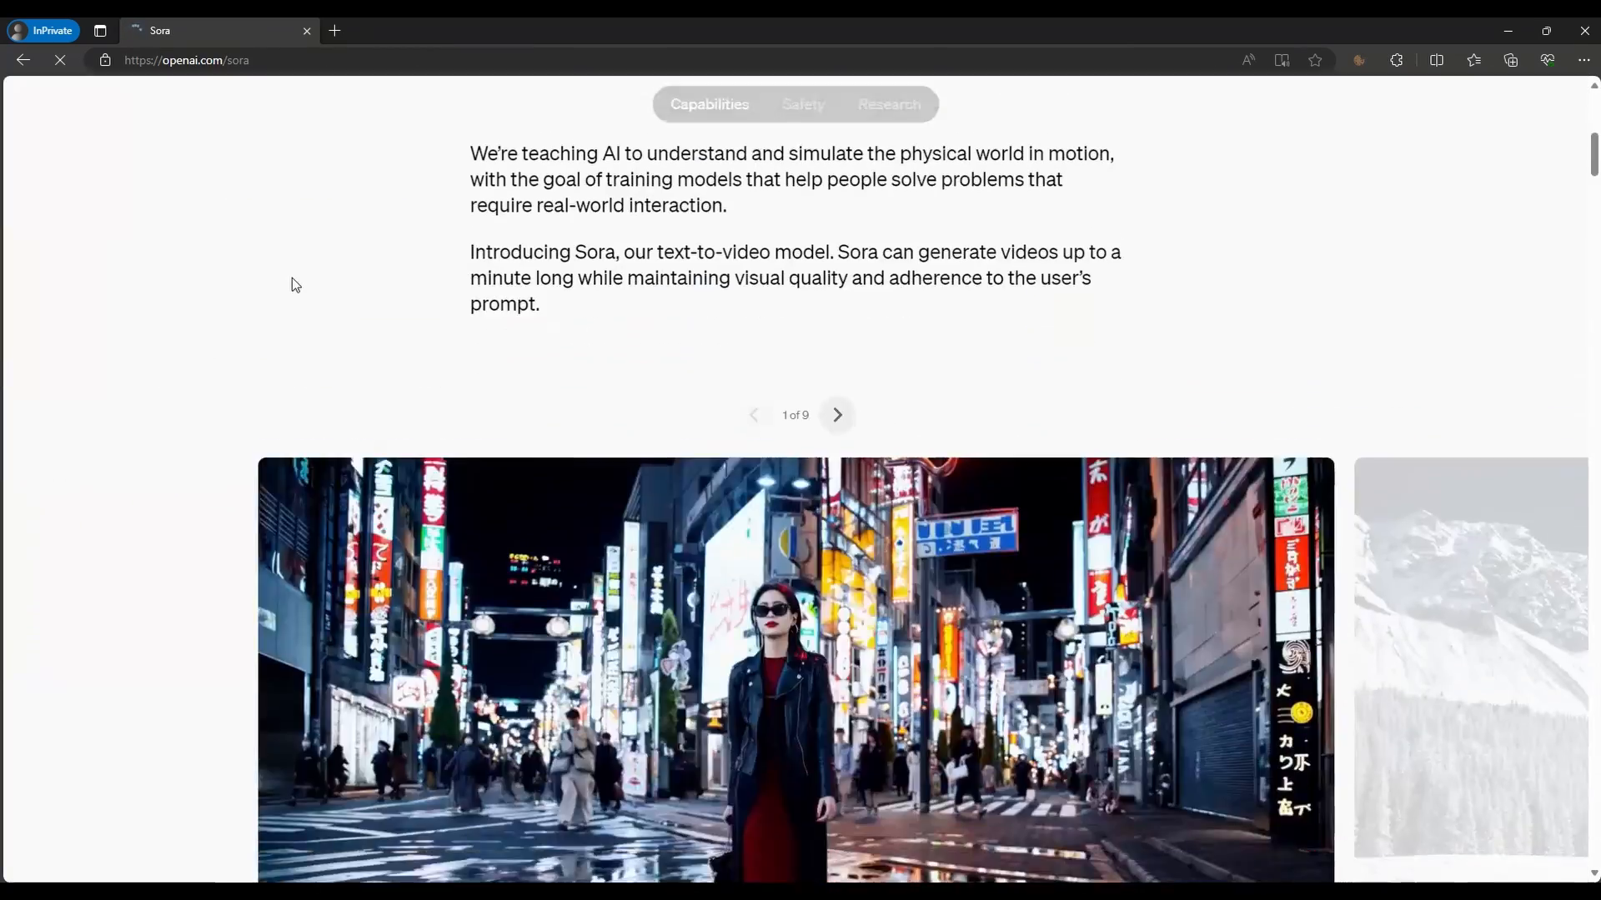
scroll(down, 3)
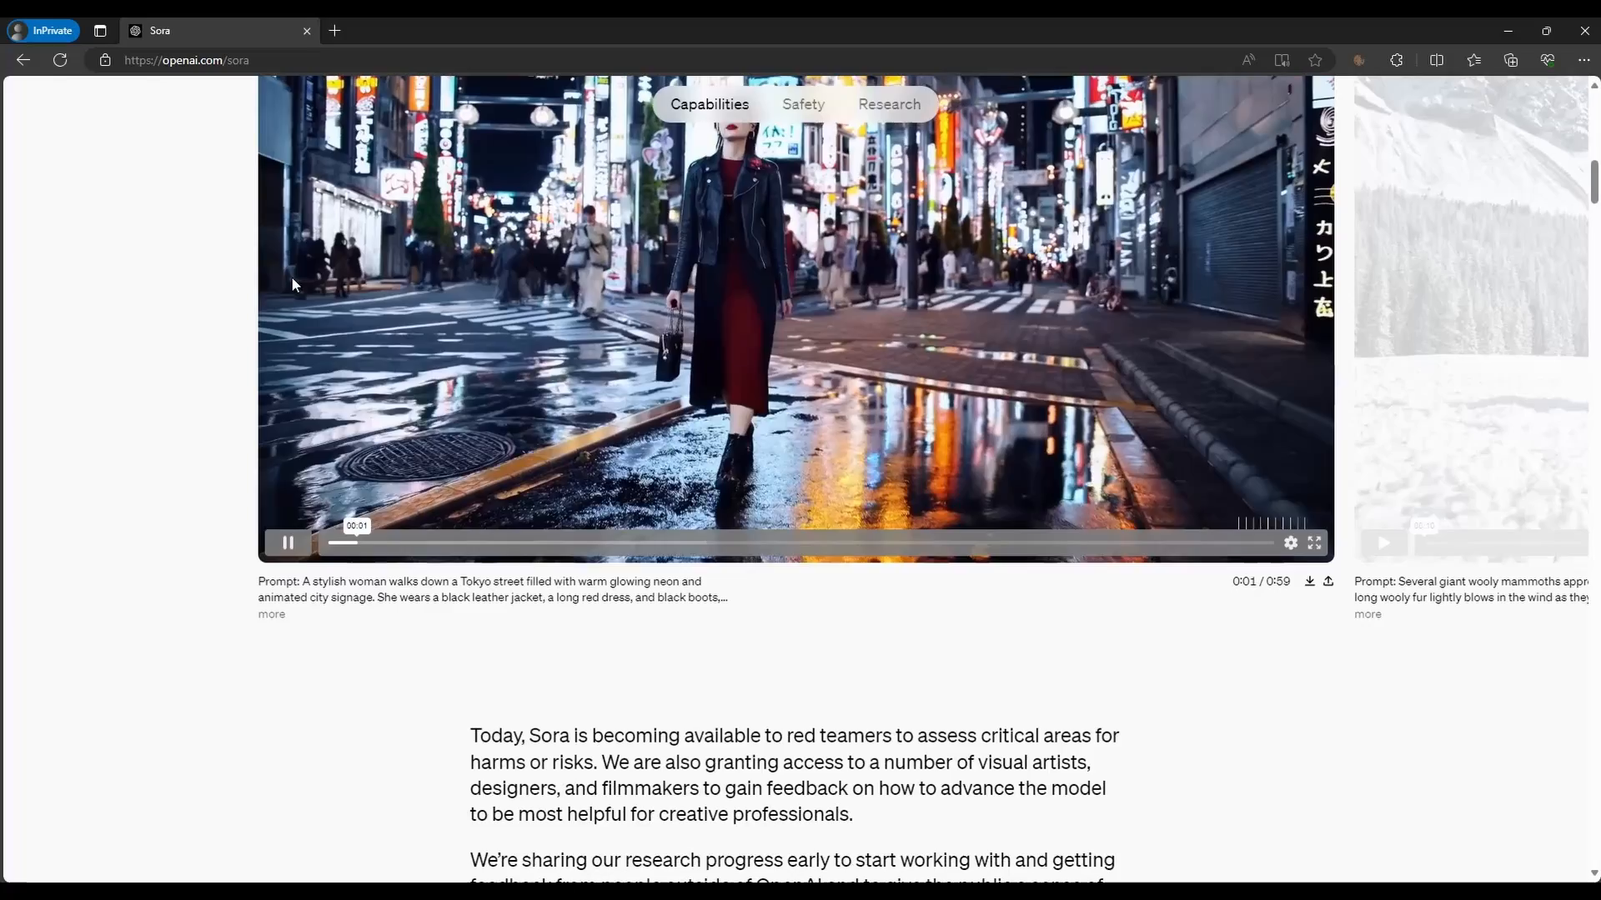
scroll(down, 3)
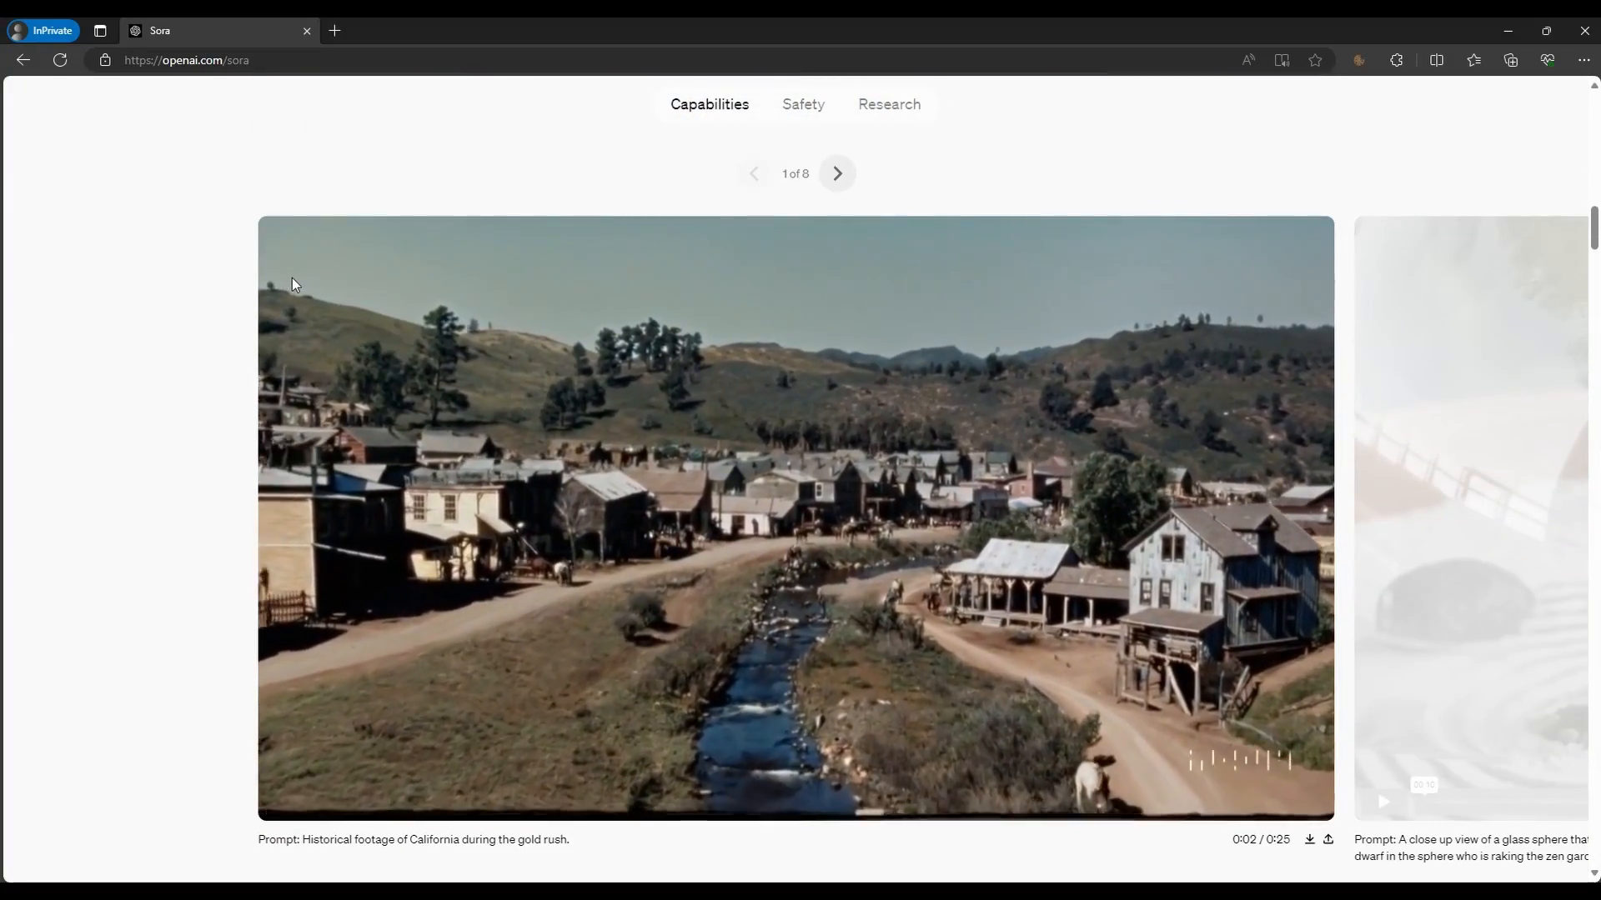
Scroll on through the Tokyo, gold rush and SUV sample videos
scroll(down, 3)
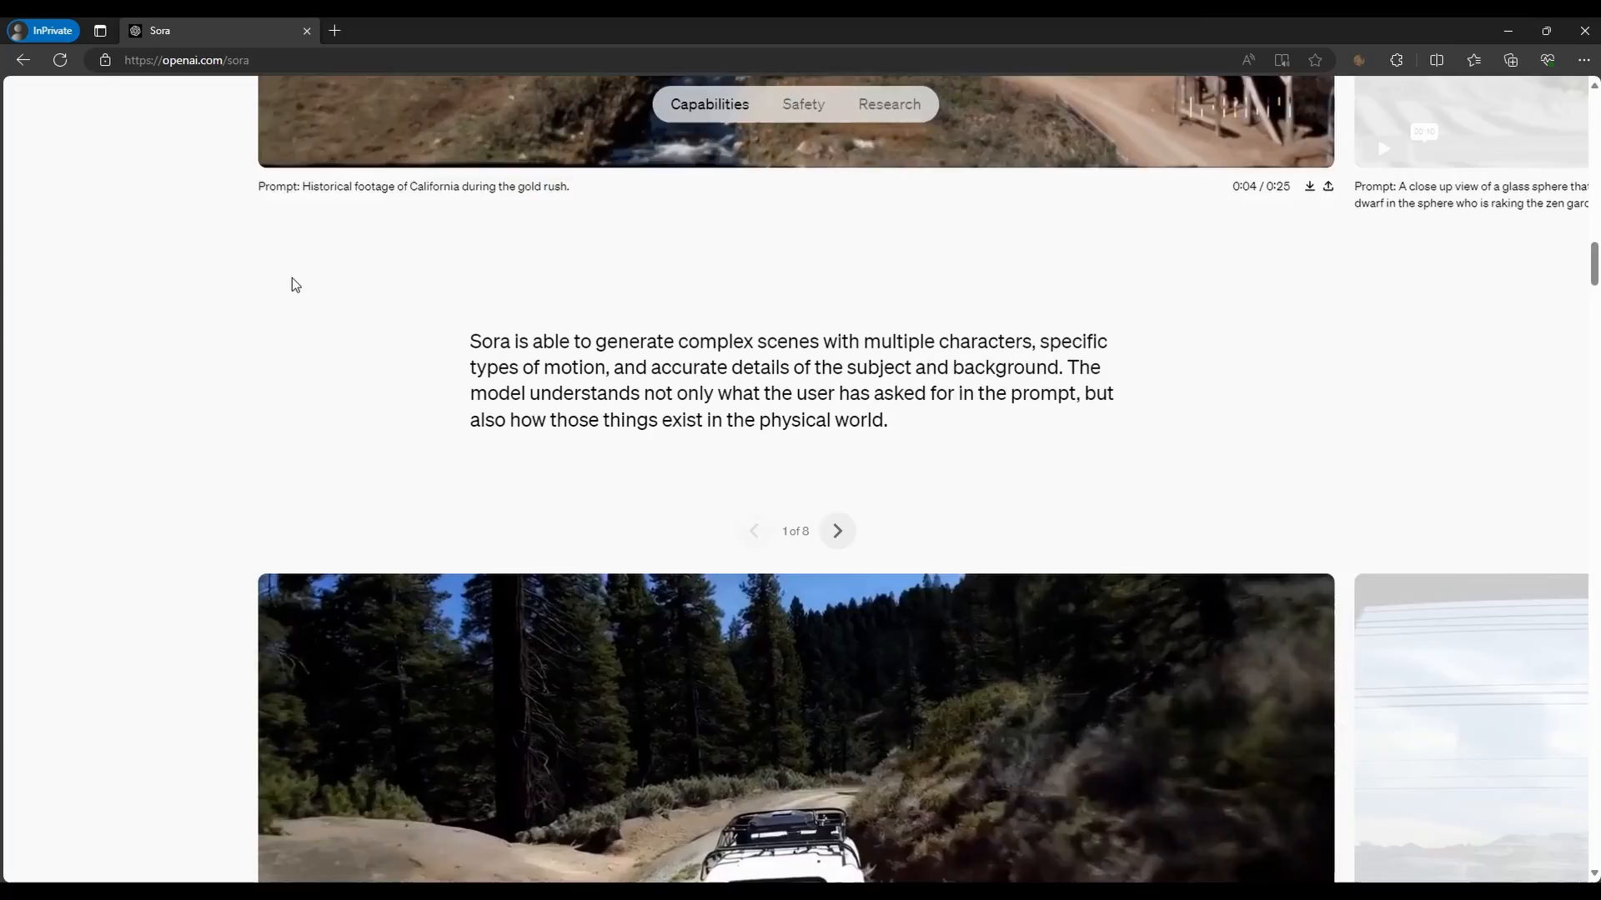
scroll(down, 3)
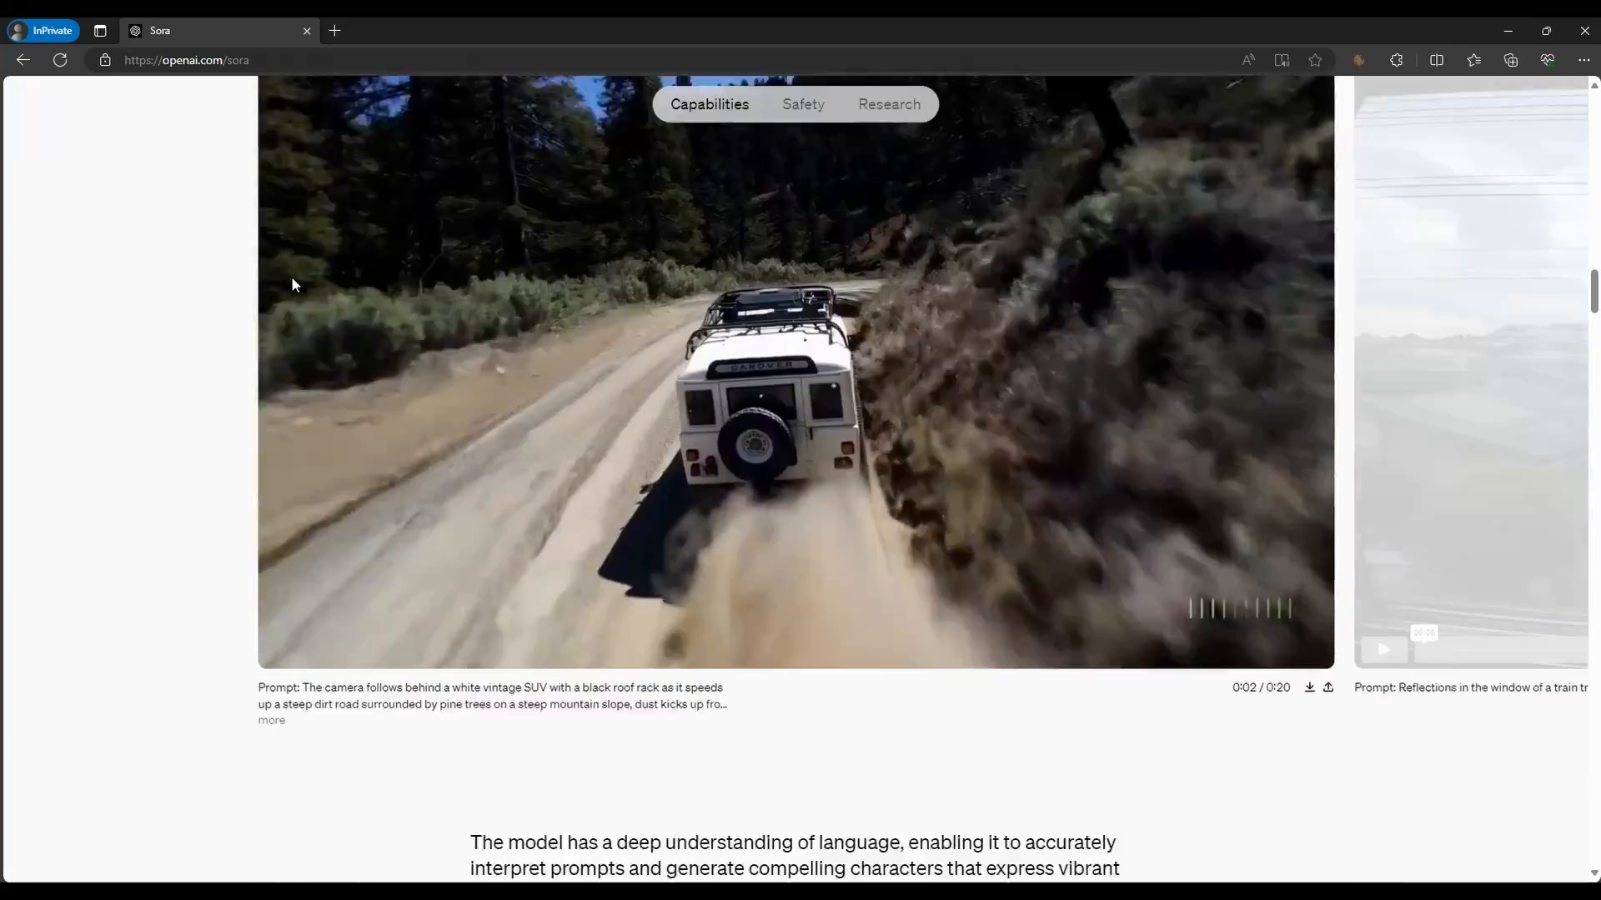
scroll(down, 3)
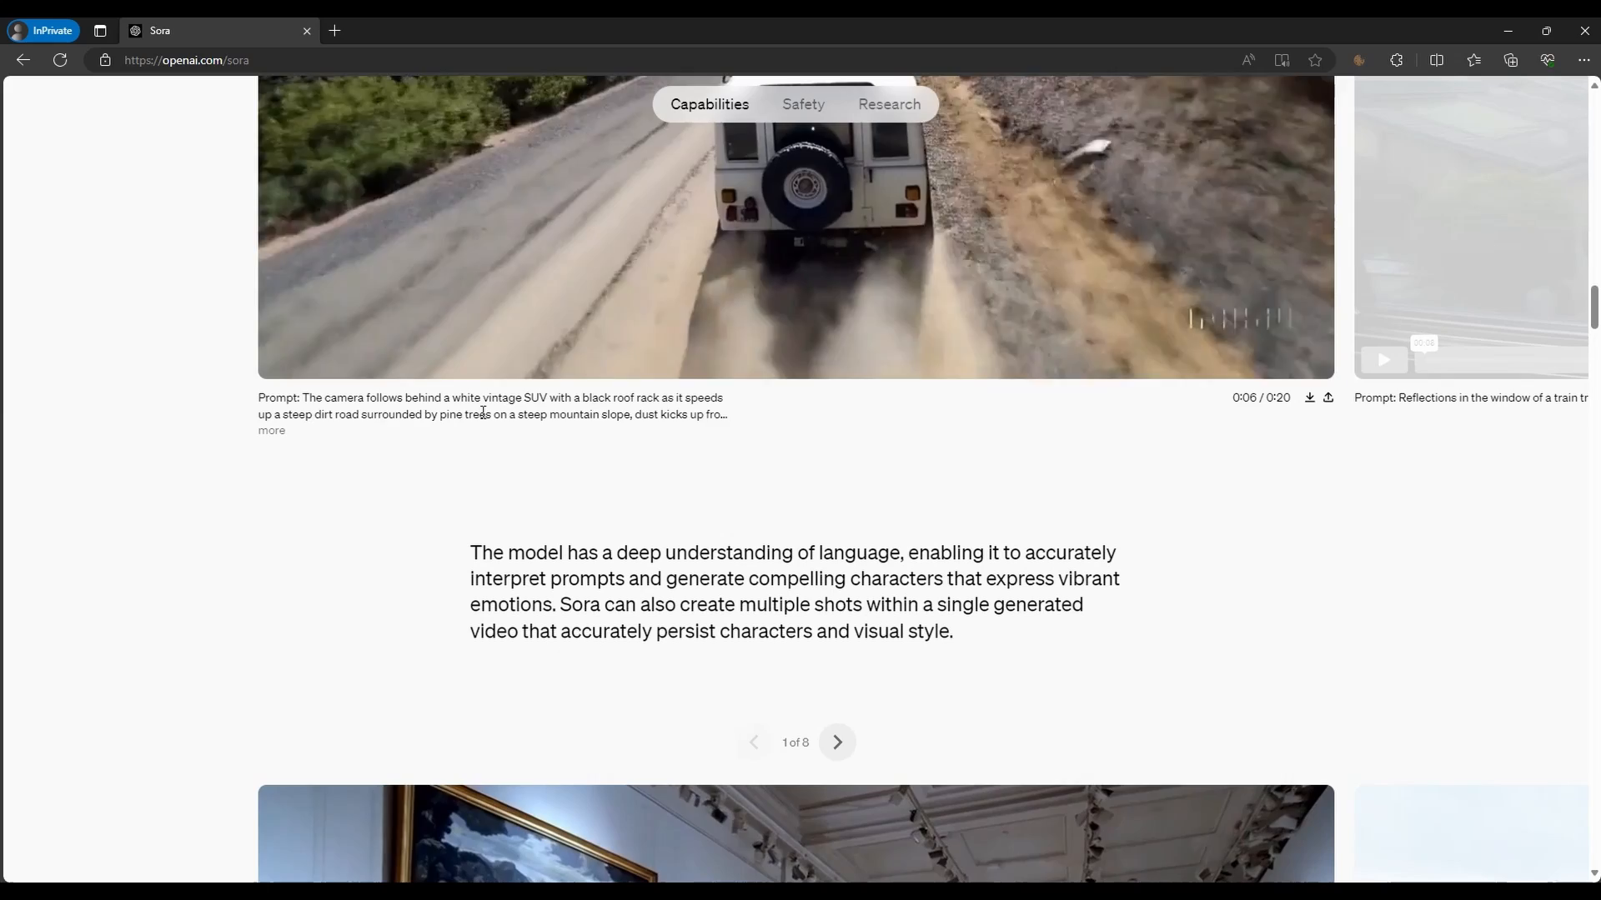
scroll(down, 3)
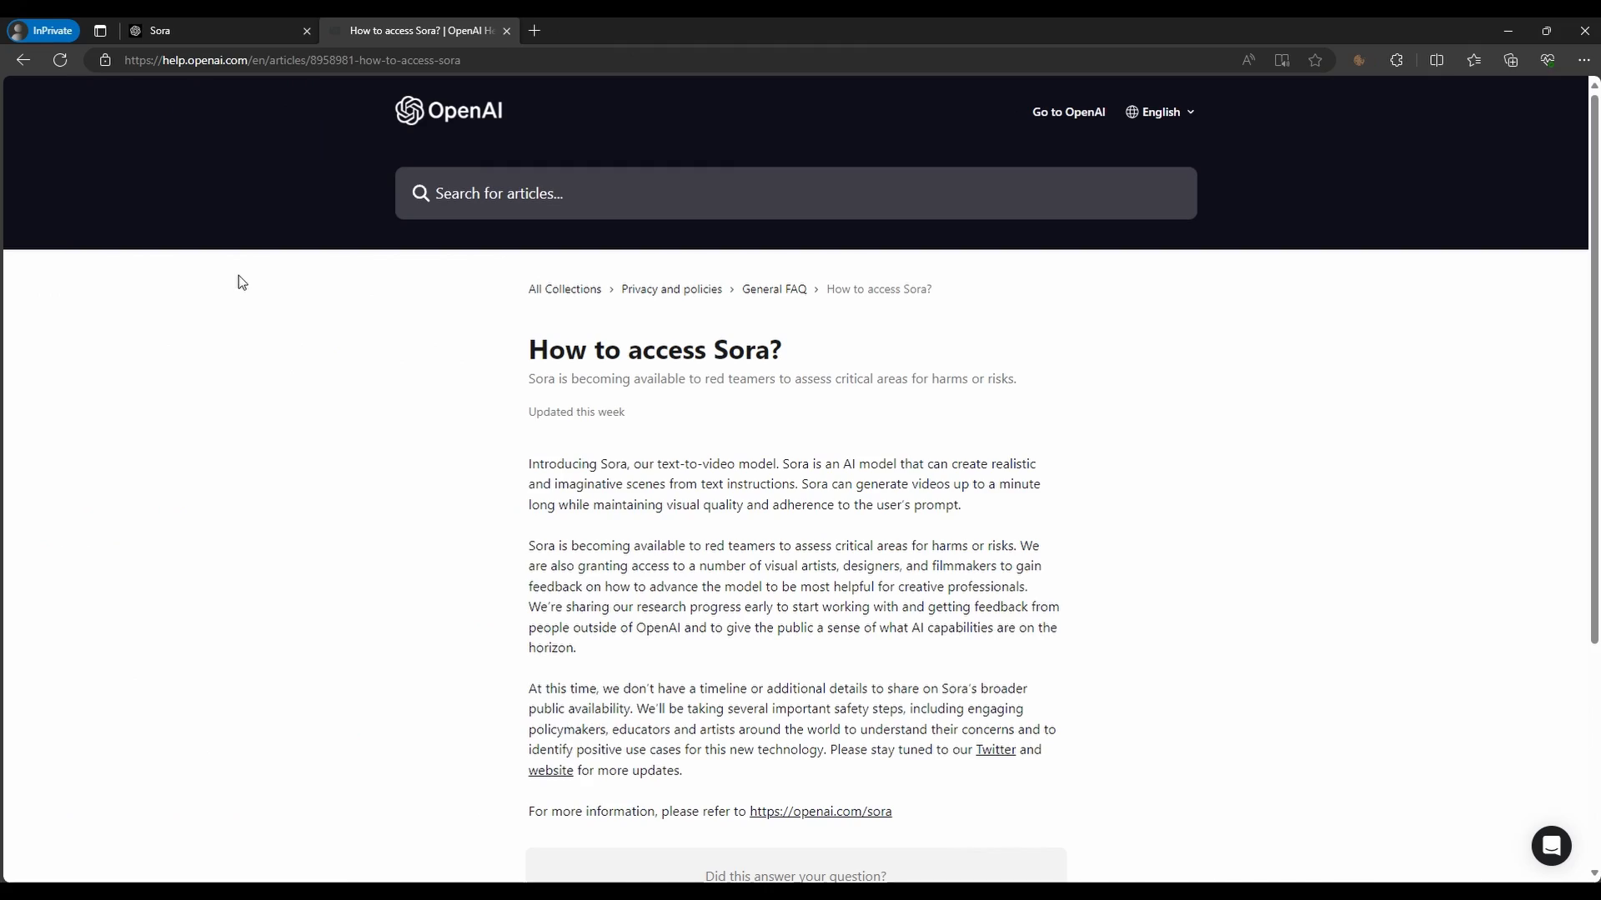
mouse_move(346, 306)
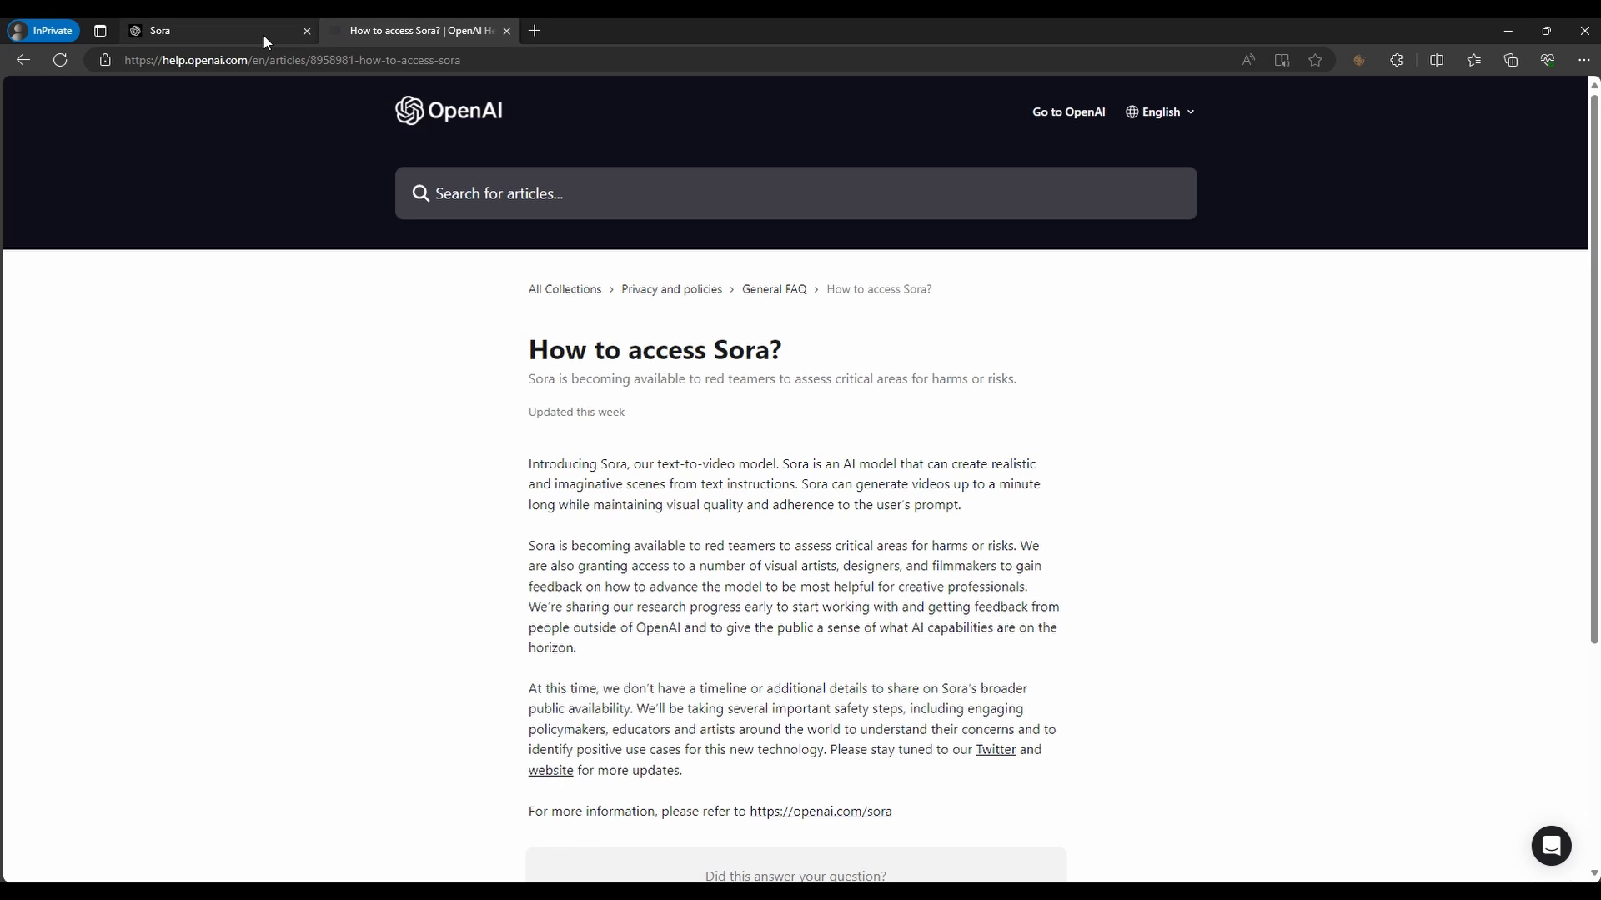
mouse_move(367, 450)
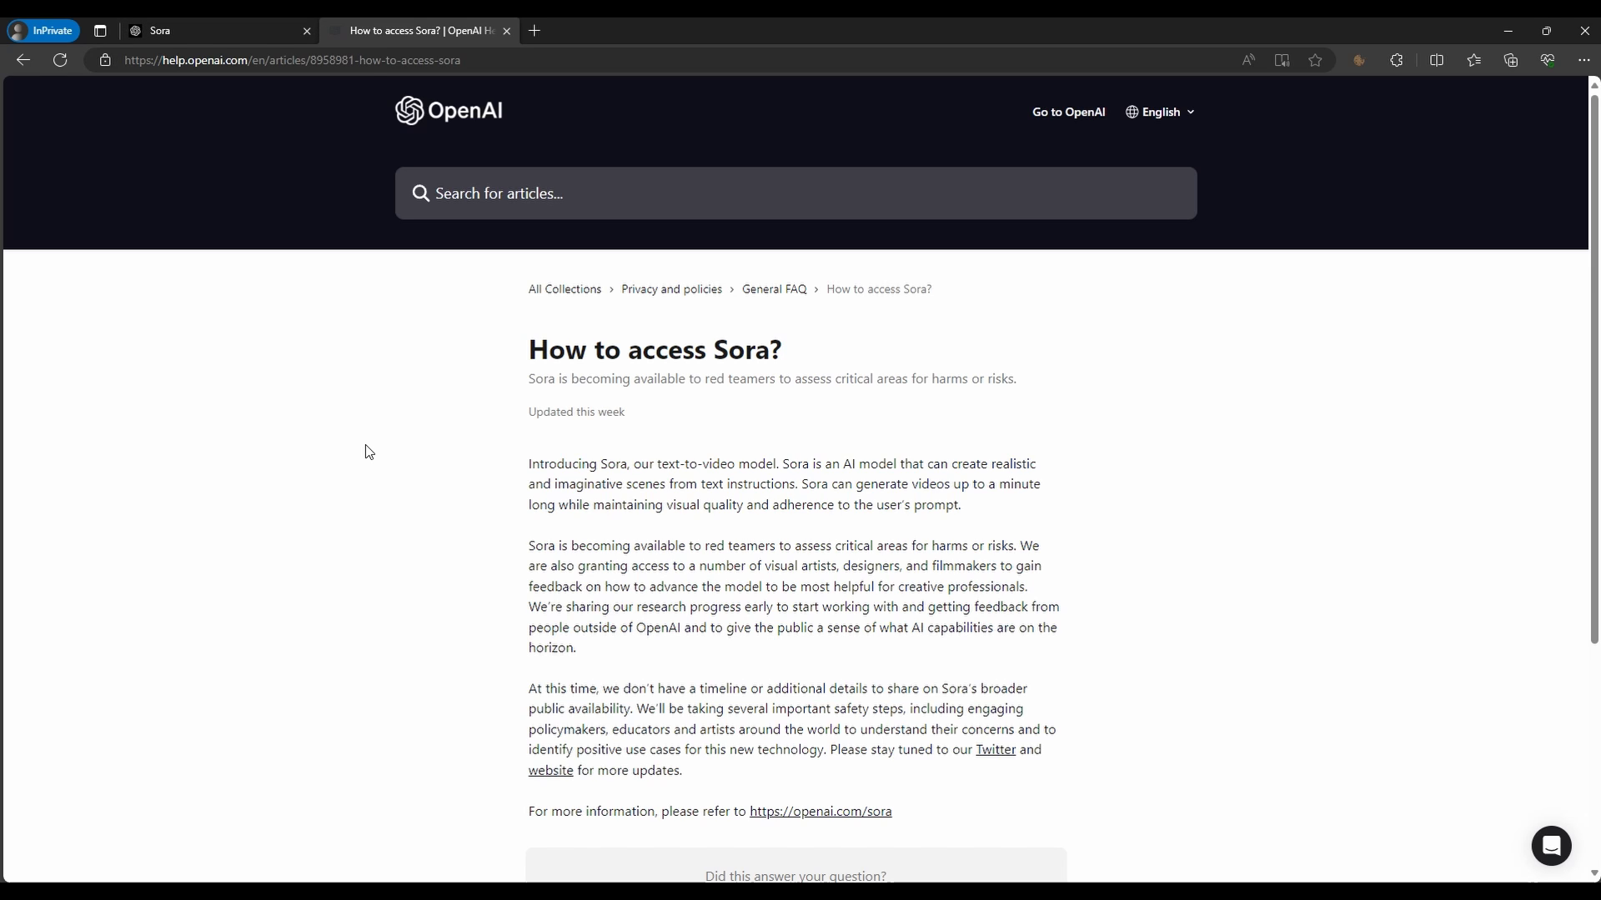
mouse_move(478, 602)
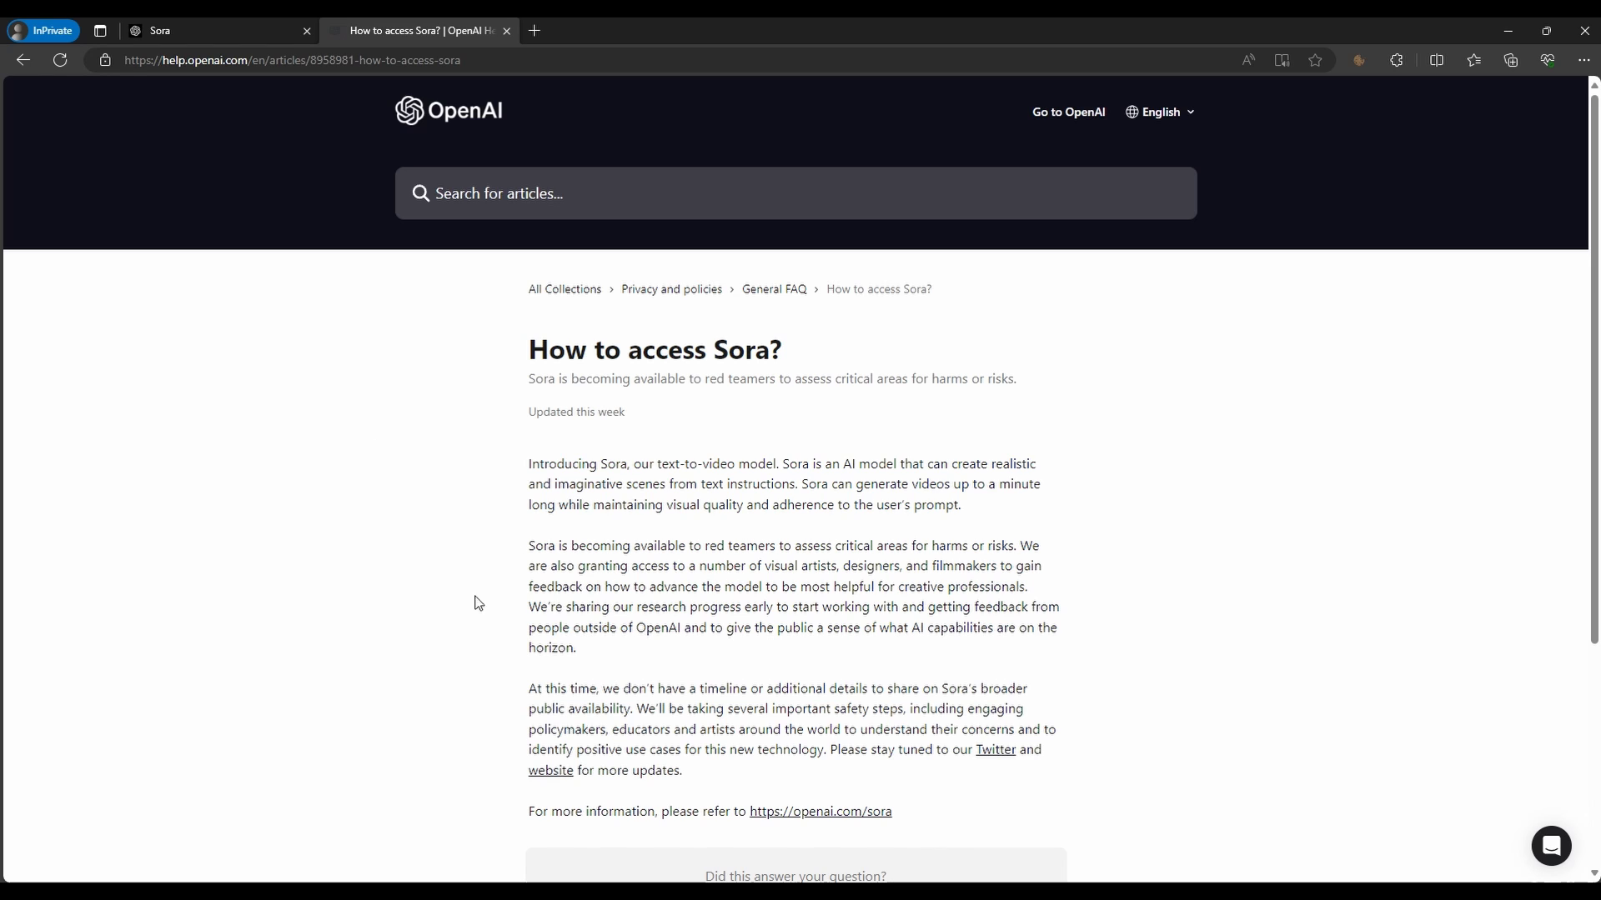
mouse_move(376, 589)
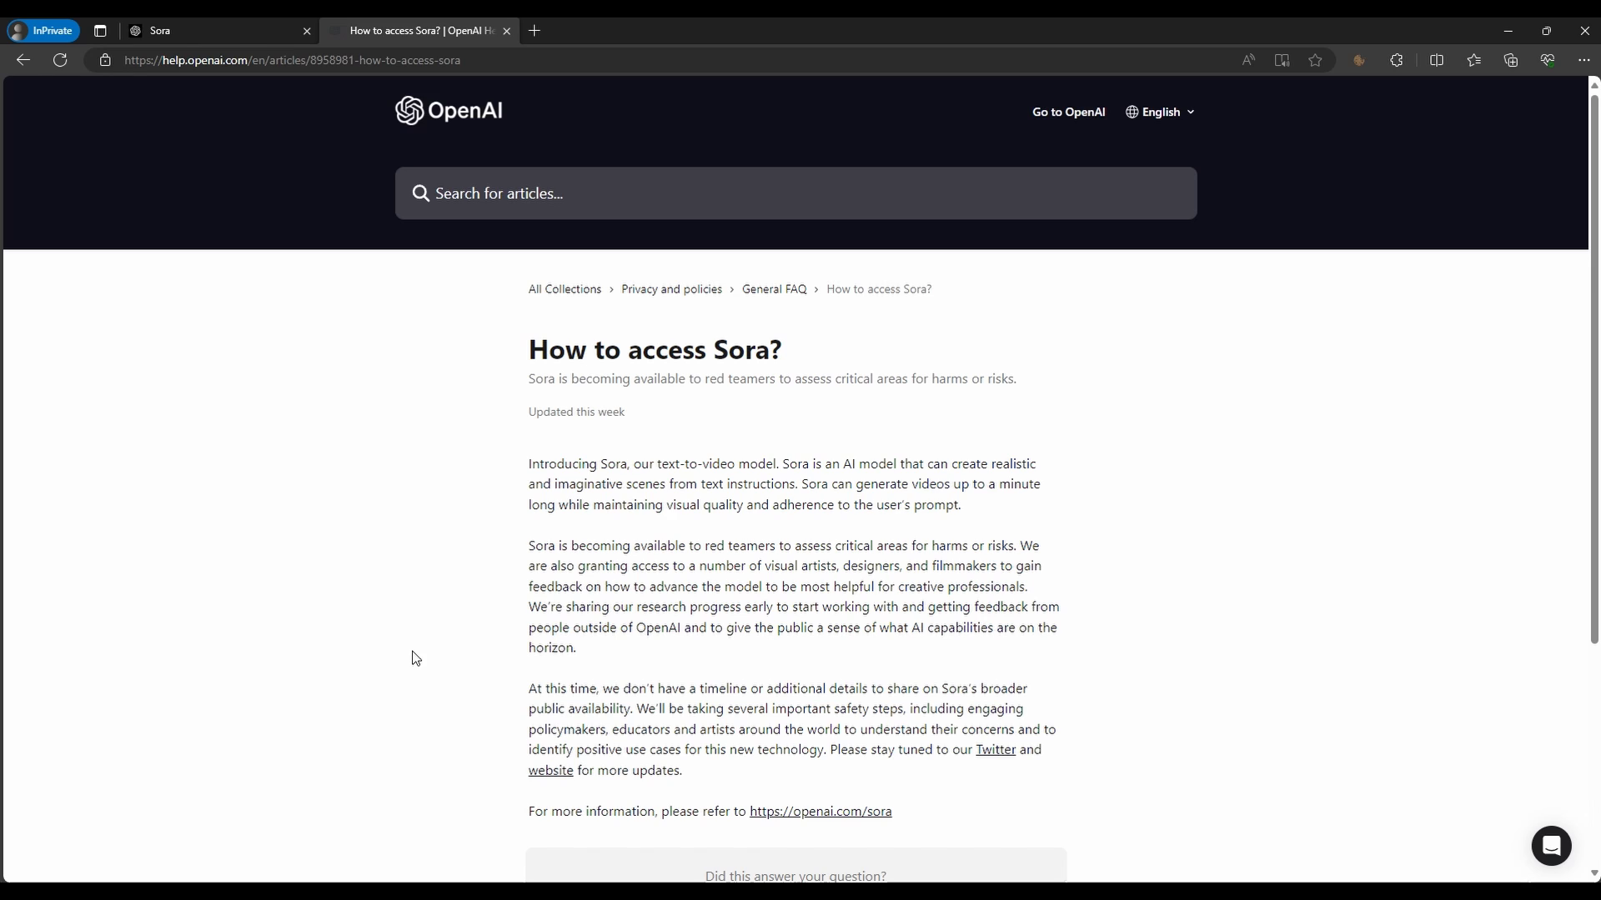
mouse_move(432, 625)
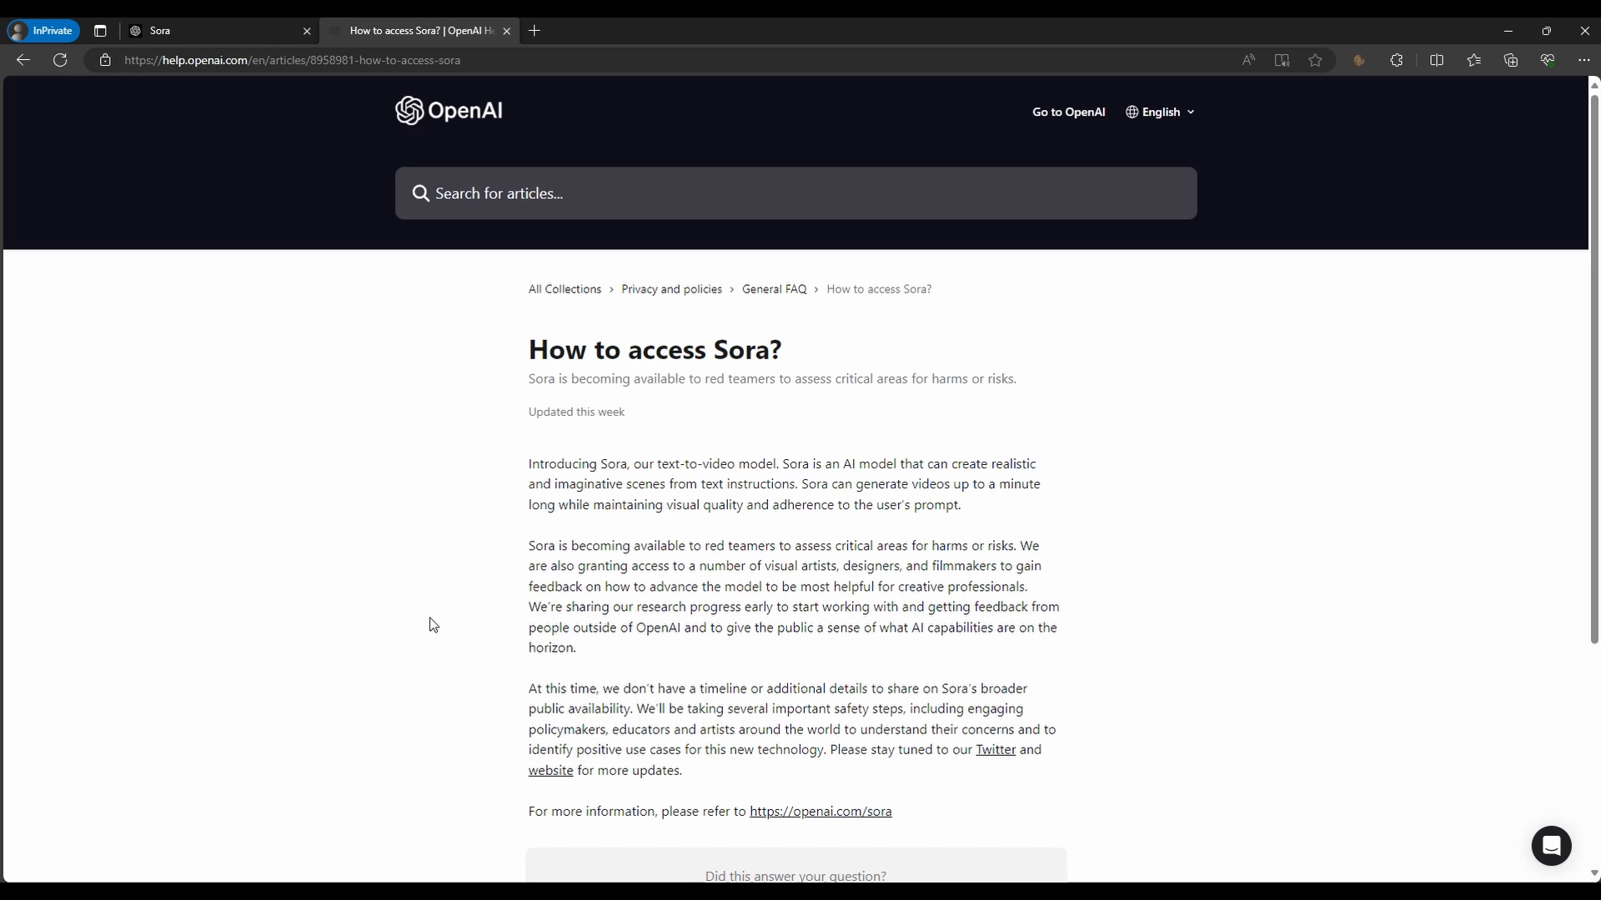
mouse_move(437, 642)
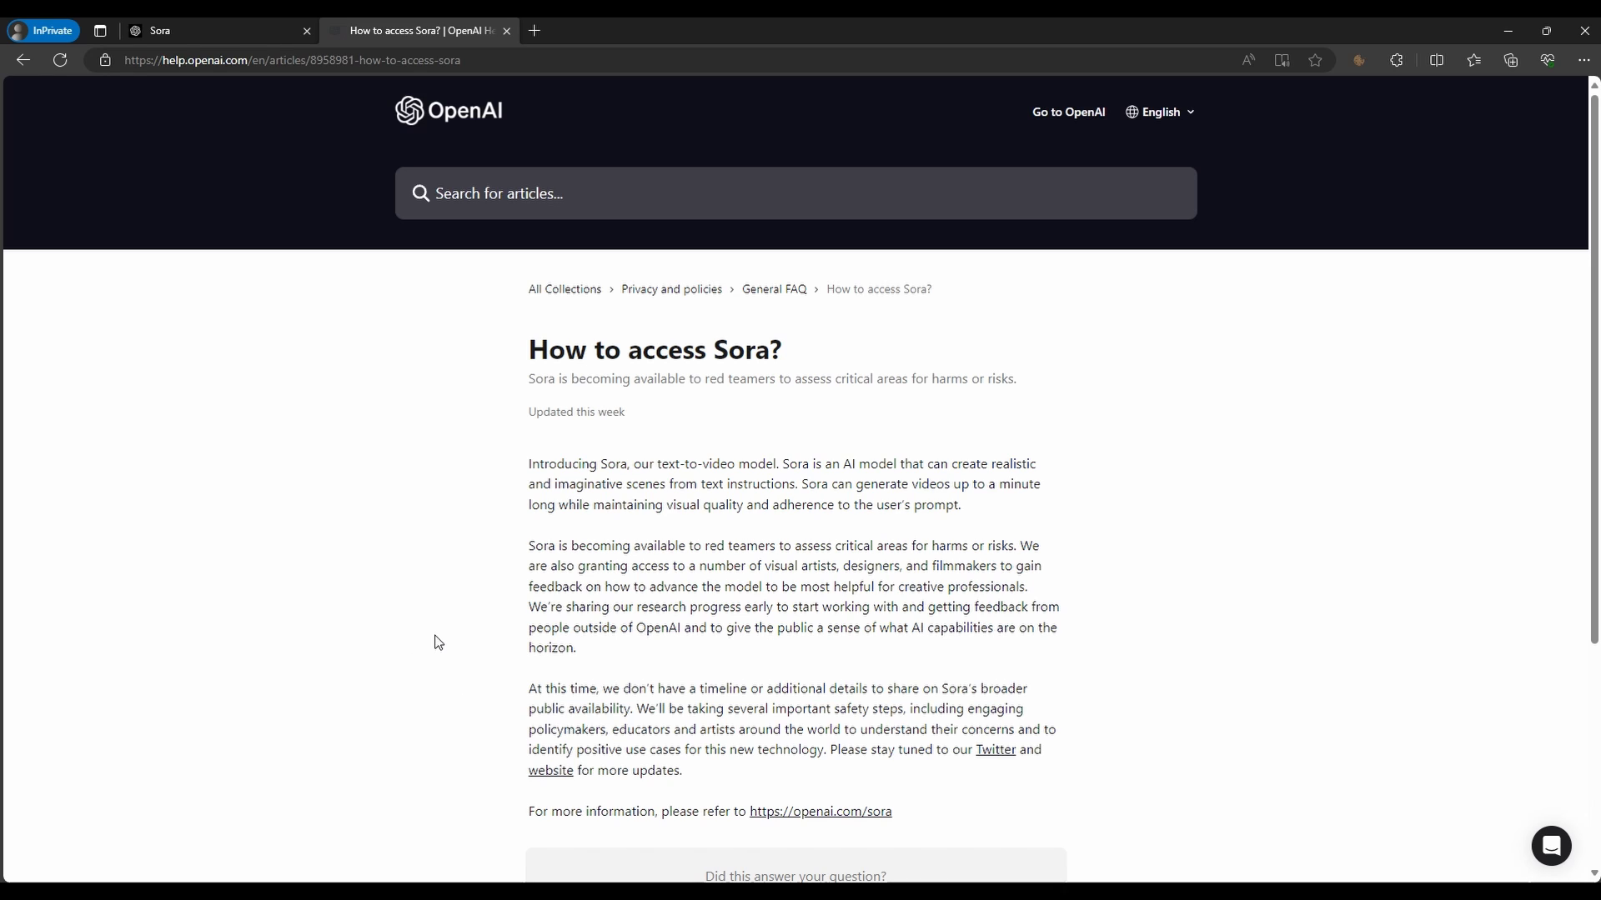
mouse_move(440, 637)
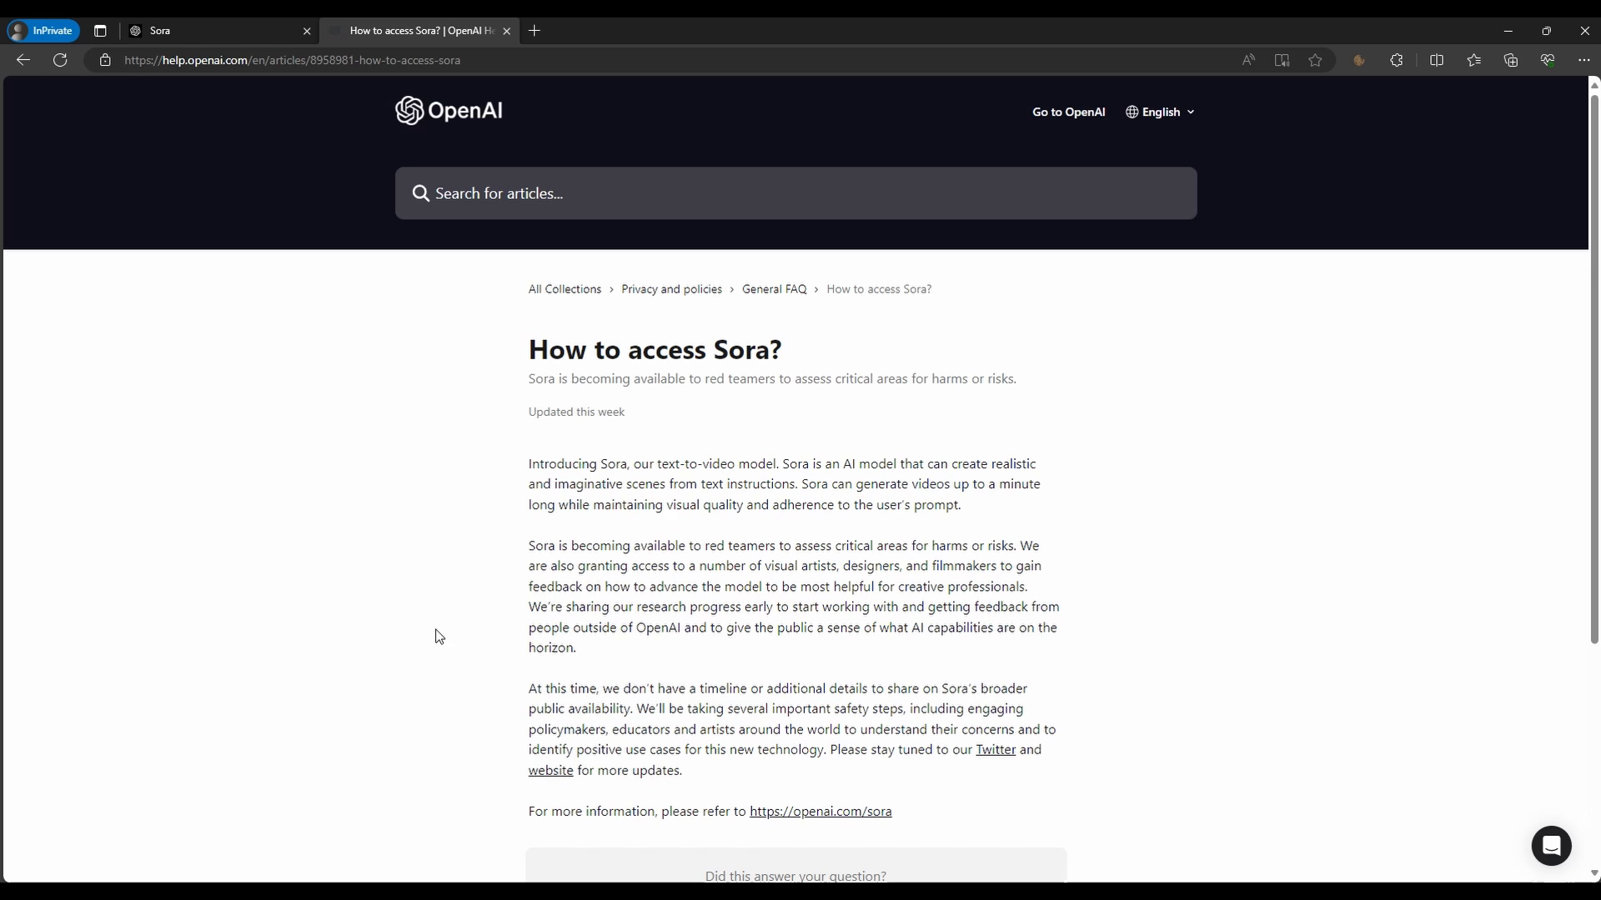
mouse_move(410, 633)
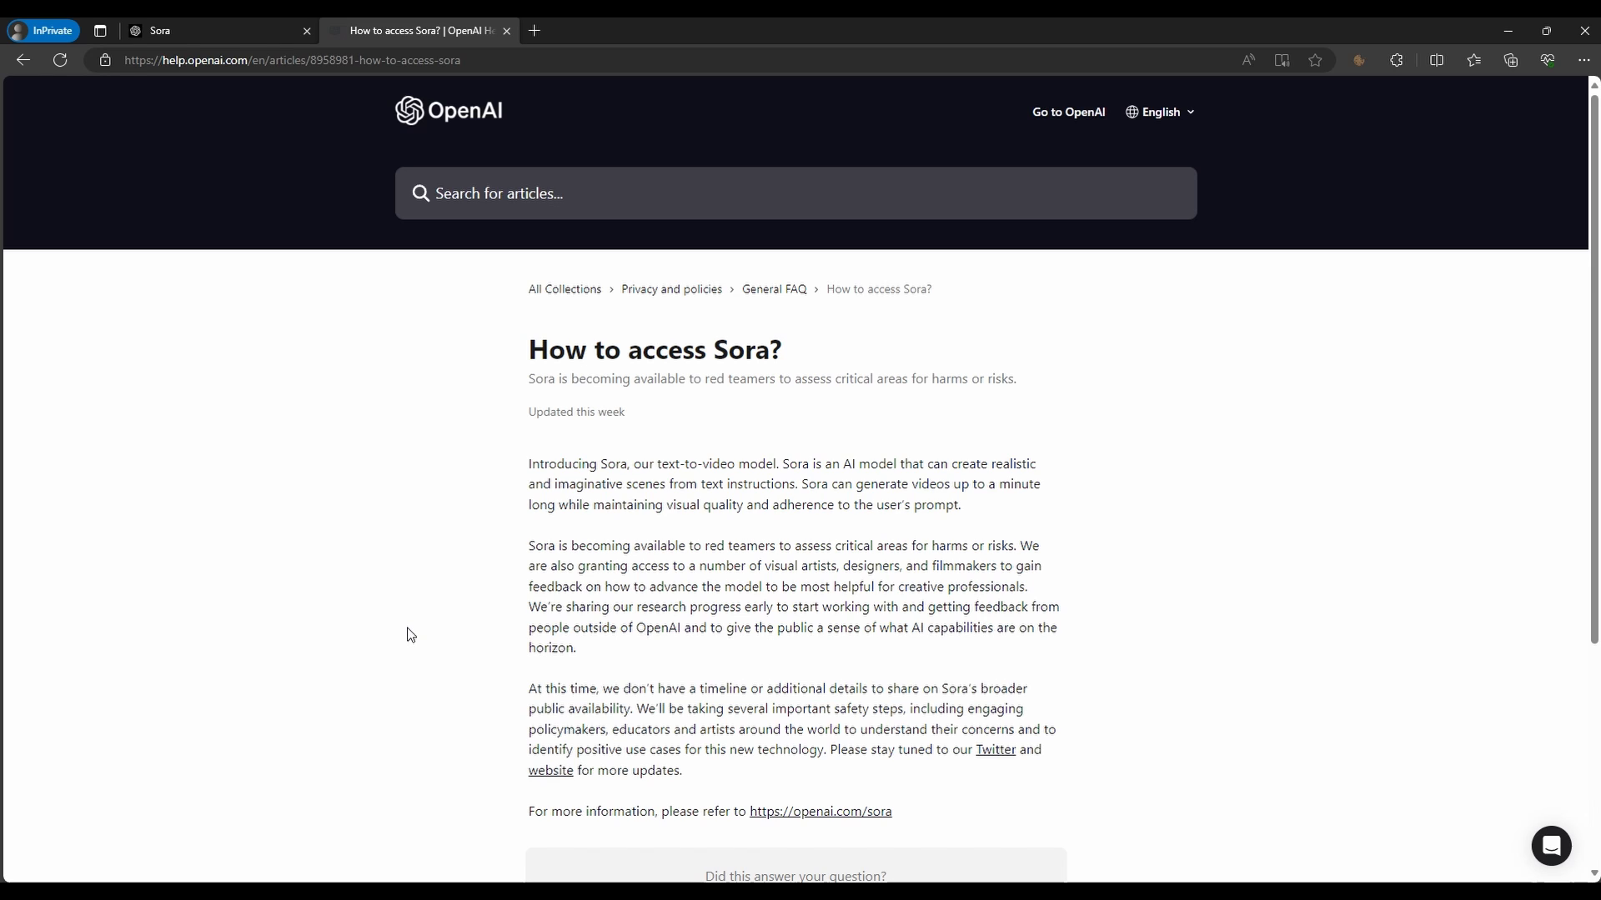